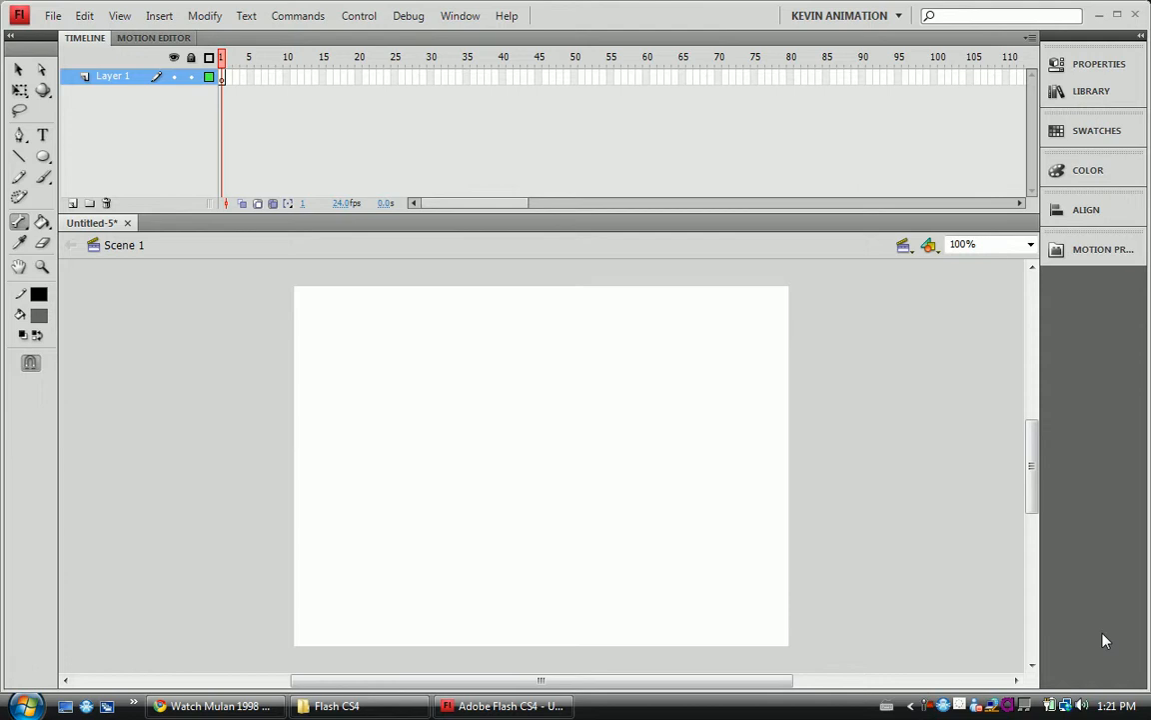
{"action": "mouse_move", "coordinate": [1147, 457]}
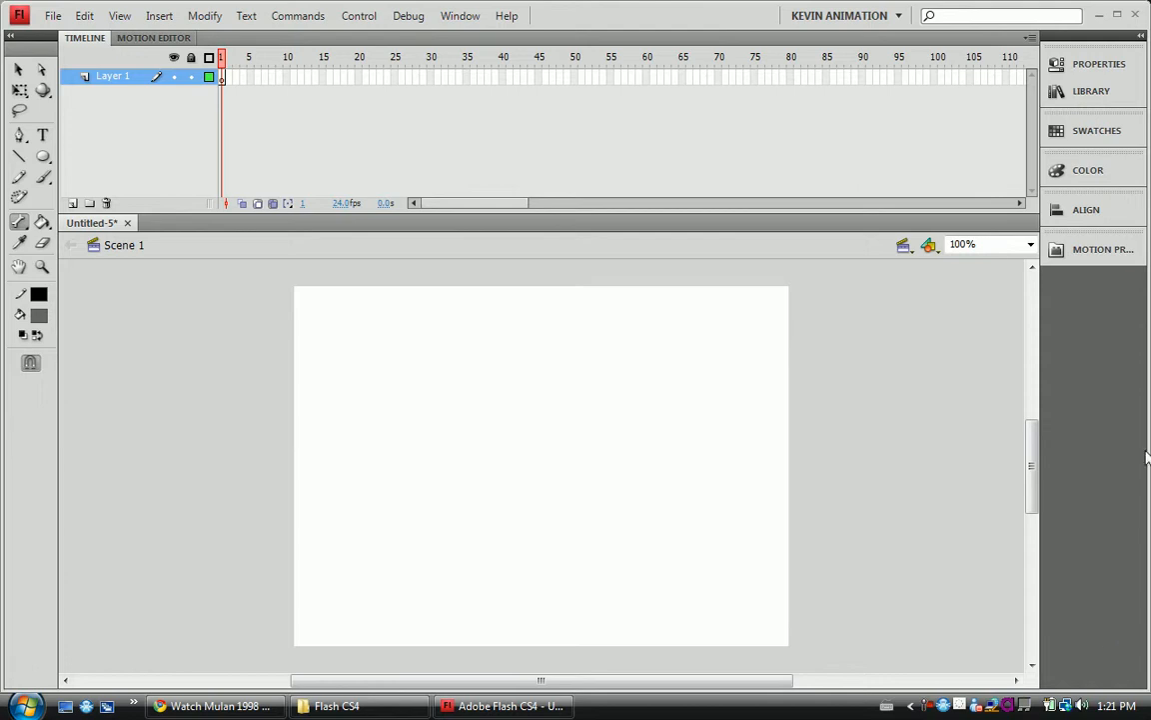
{"action": "mouse_move", "coordinate": [729, 182]}
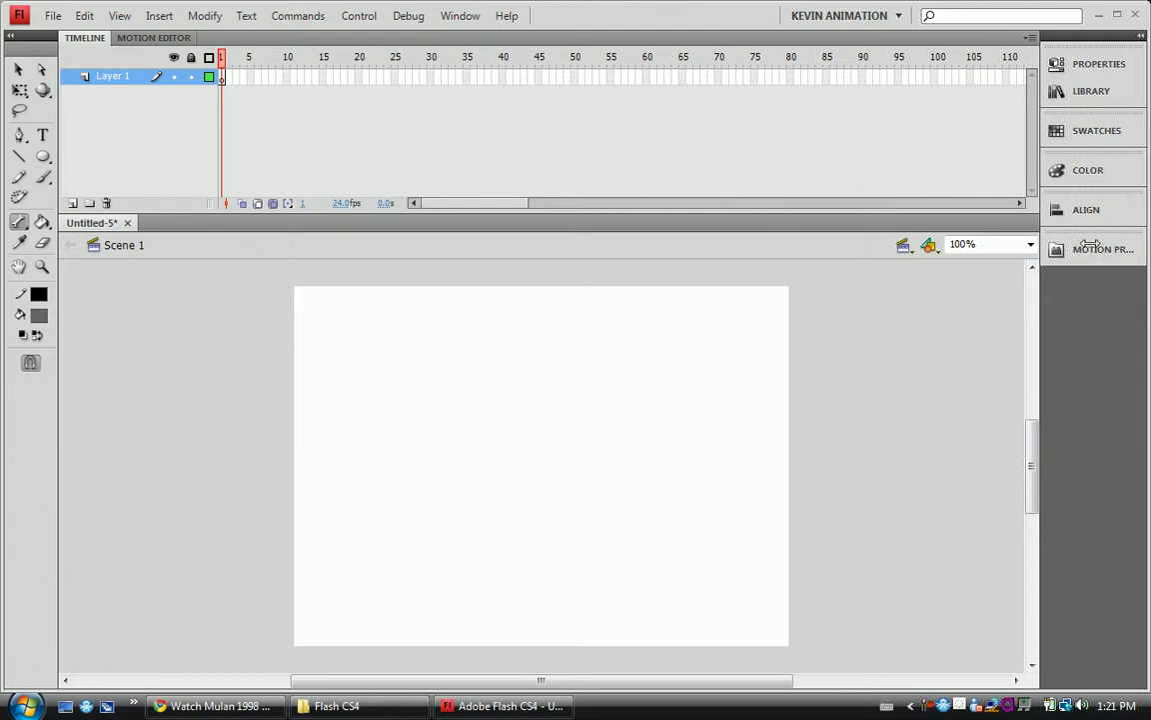
Preview the default bounce 3D, fly-in-blur-right, fly-in-blur-bottom and fly-in-pause-flyout motion presets.
{"action": "left_click", "coordinate": [1102, 249]}
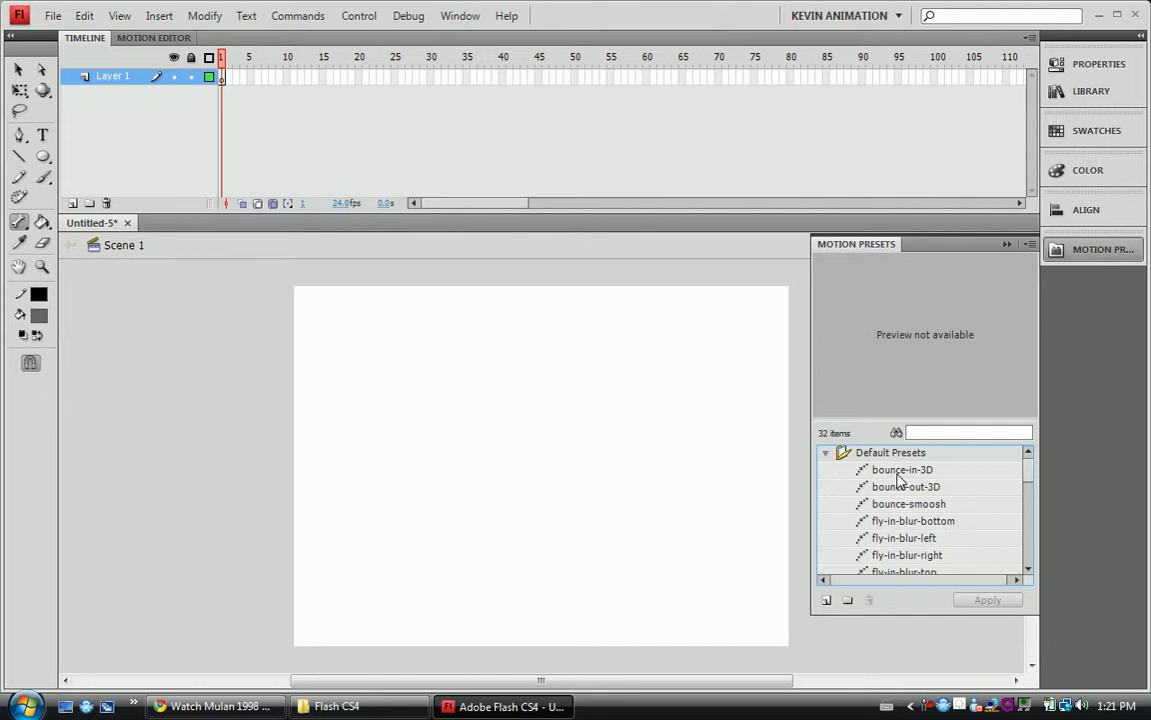
{"action": "scroll", "scroll_direction": "down", "scroll_amount": 3}
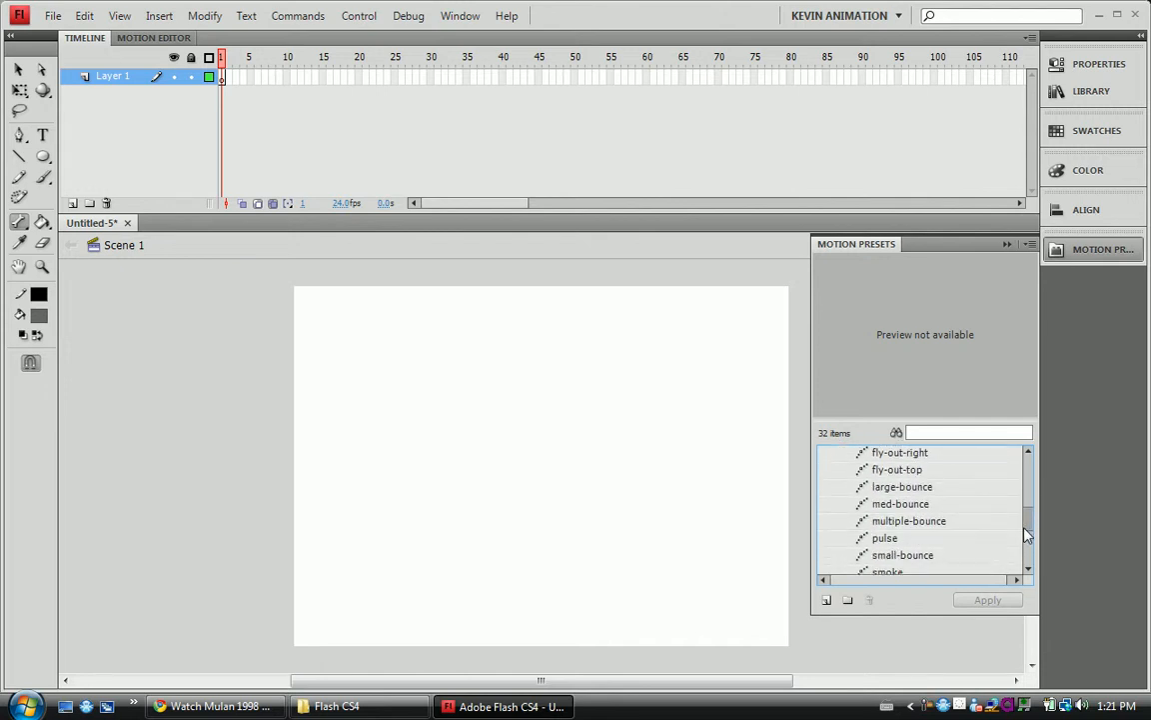
{"action": "scroll", "scroll_direction": "down", "scroll_amount": 3}
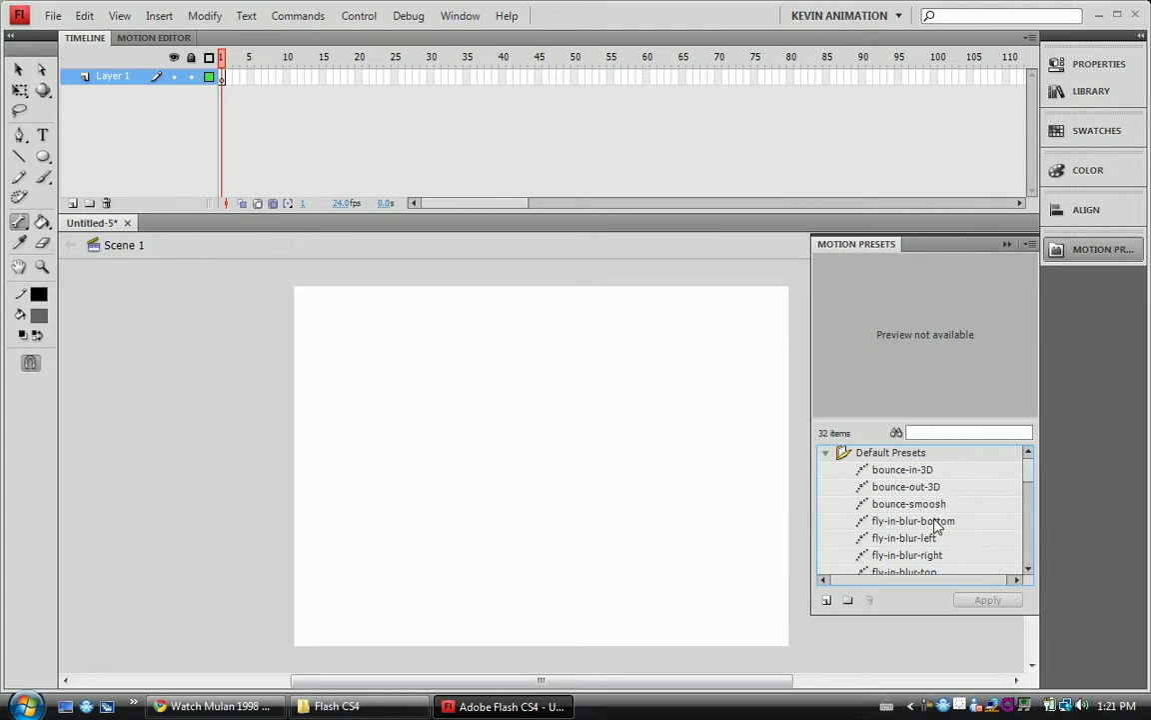
{"action": "mouse_move", "coordinate": [937, 497]}
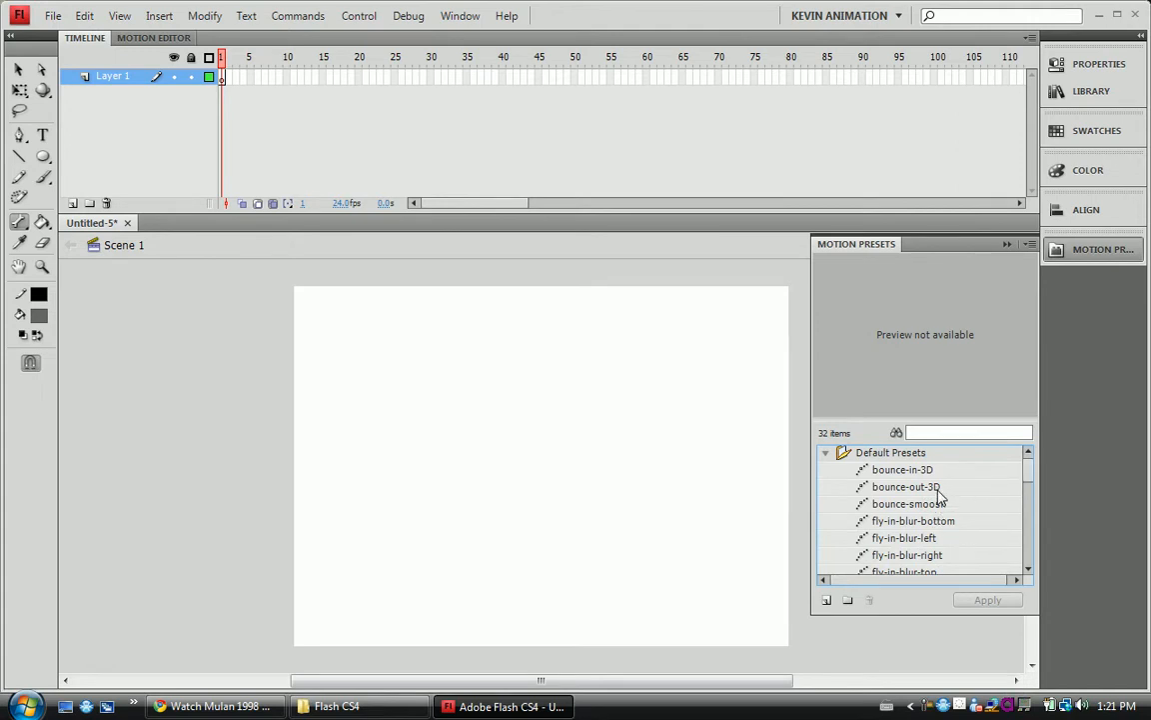
{"action": "left_click", "coordinate": [906, 487]}
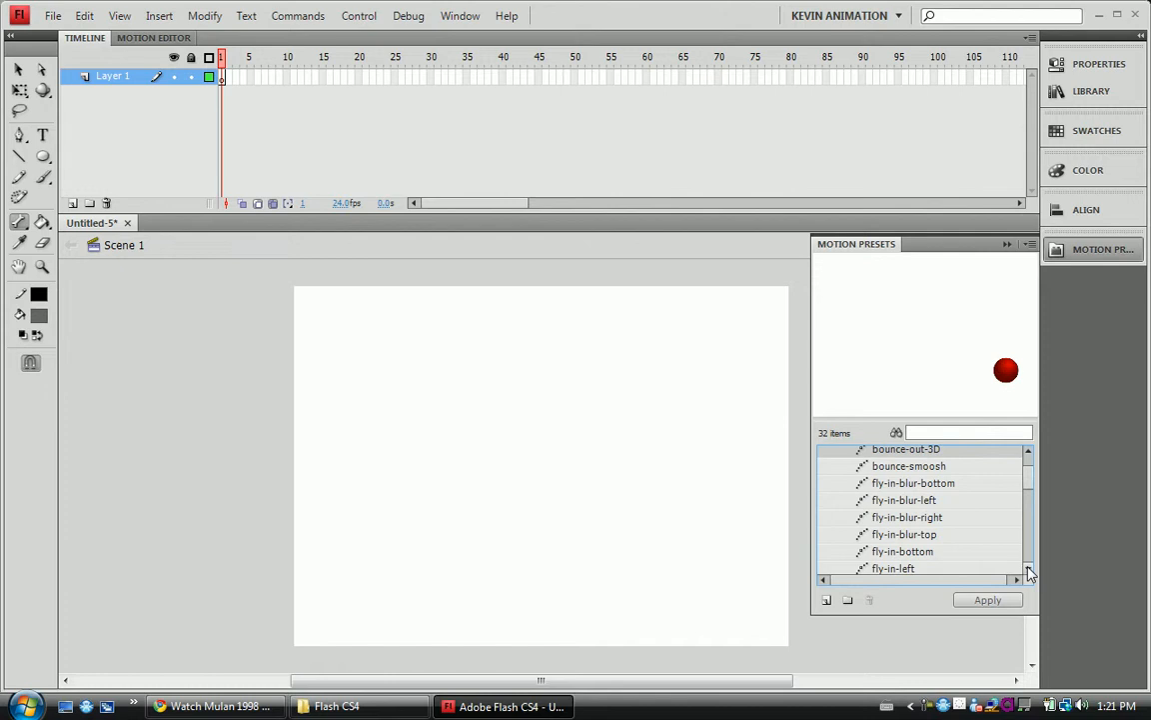
{"action": "left_click", "coordinate": [907, 516]}
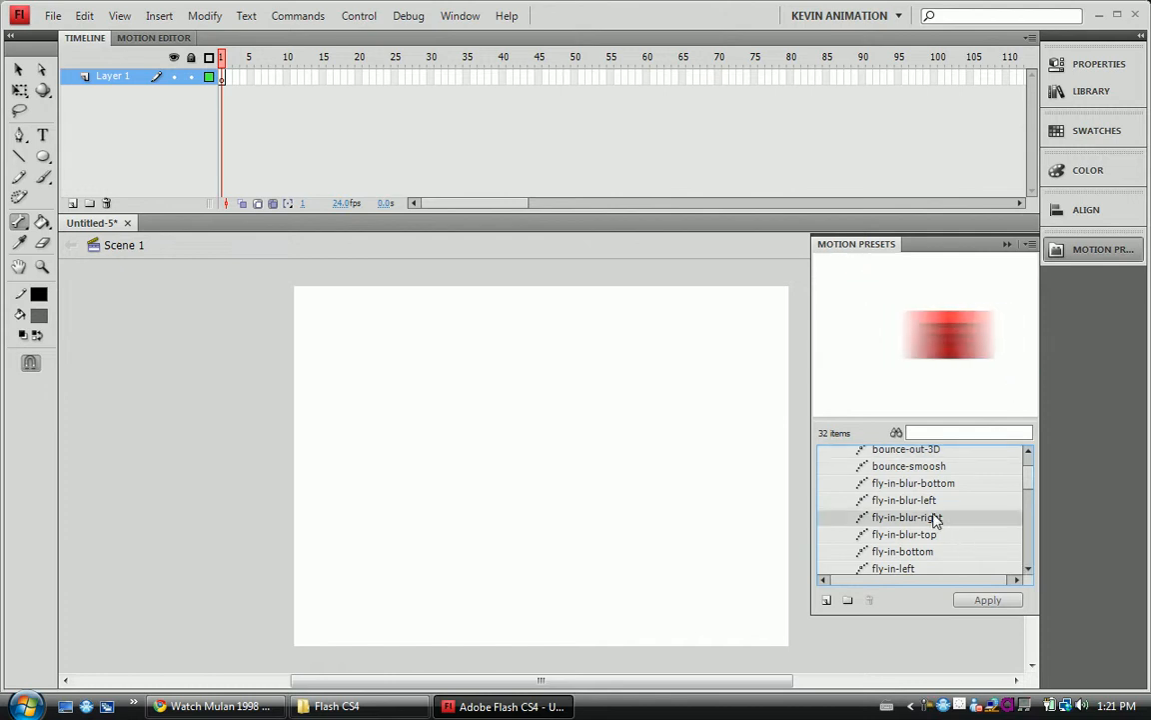
{"action": "left_click", "coordinate": [913, 483]}
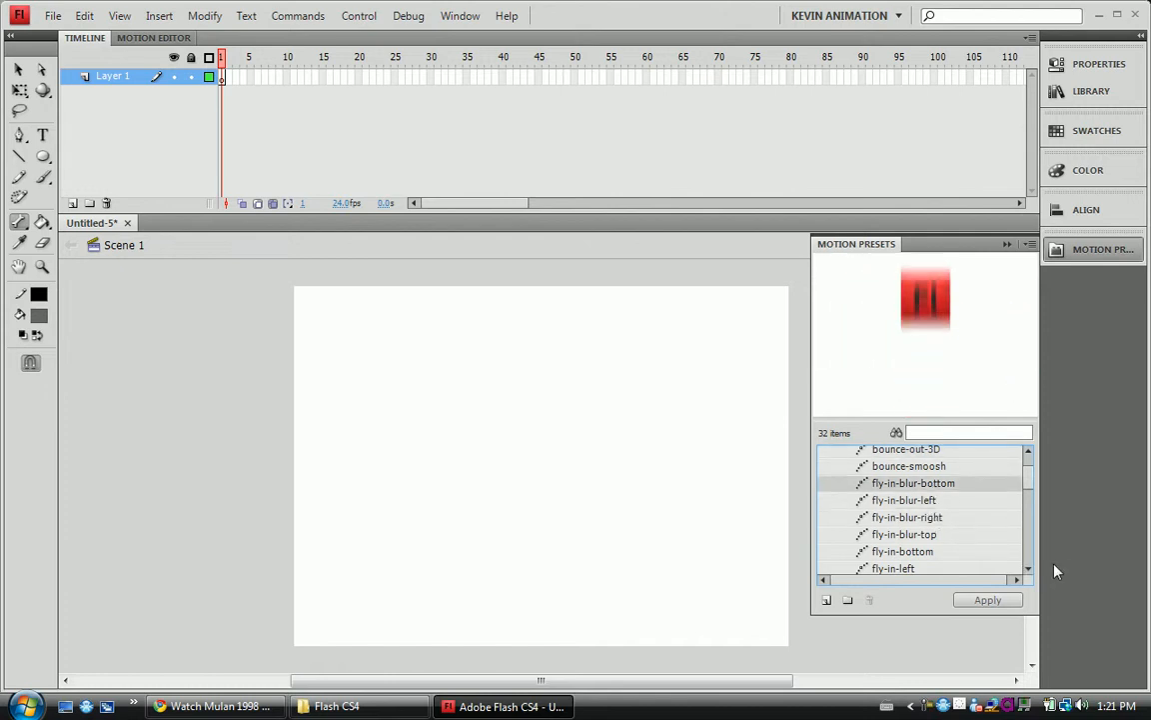
{"action": "left_click", "coordinate": [1028, 568]}
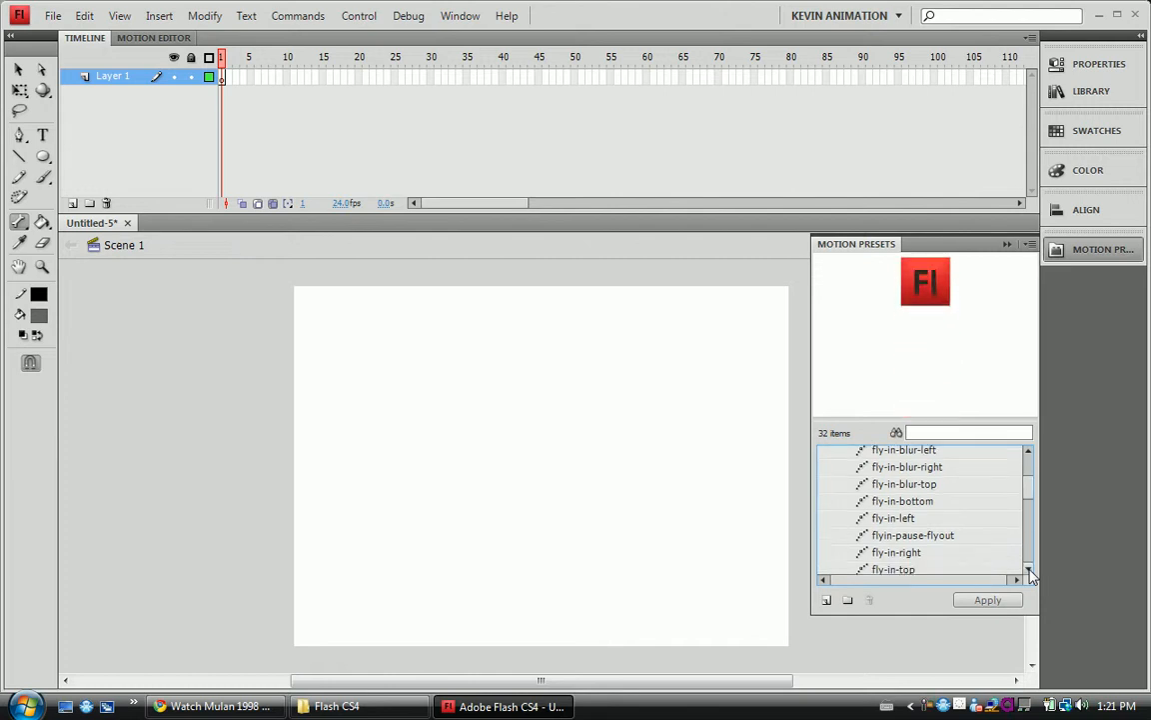
{"action": "left_click", "coordinate": [911, 534]}
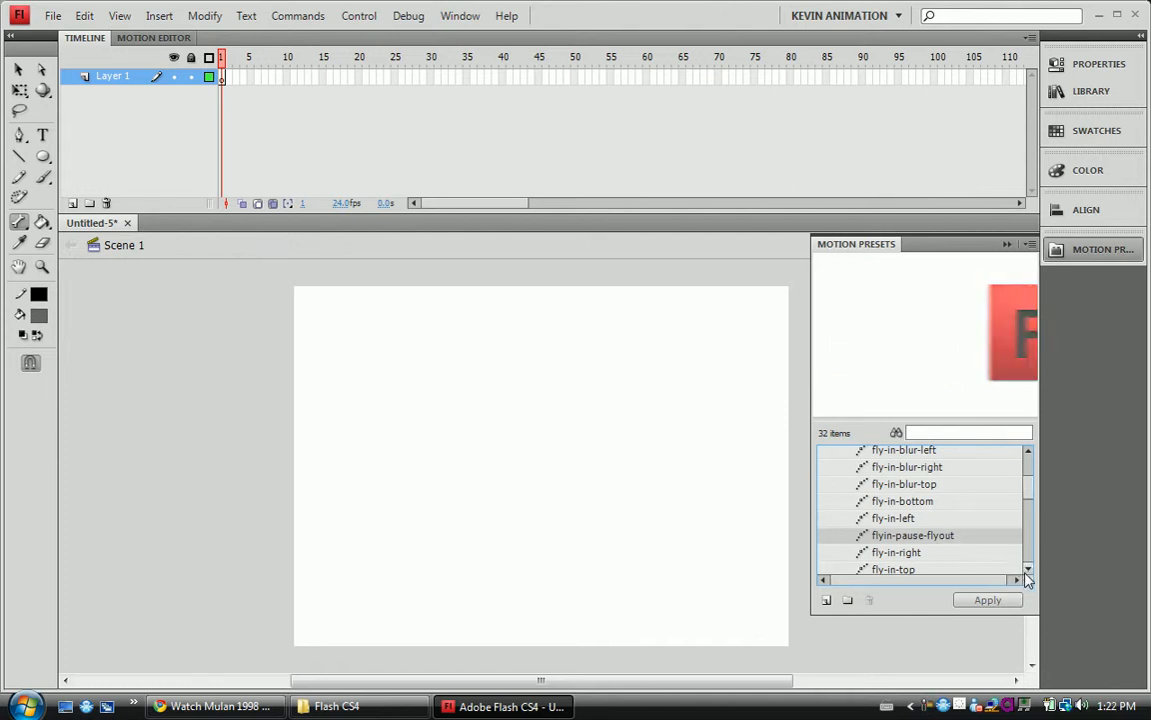
Preview the smoke, swoosh and spiral-3D presets, then scroll to the list's end.
{"action": "scroll", "scroll_direction": "down", "scroll_amount": 3}
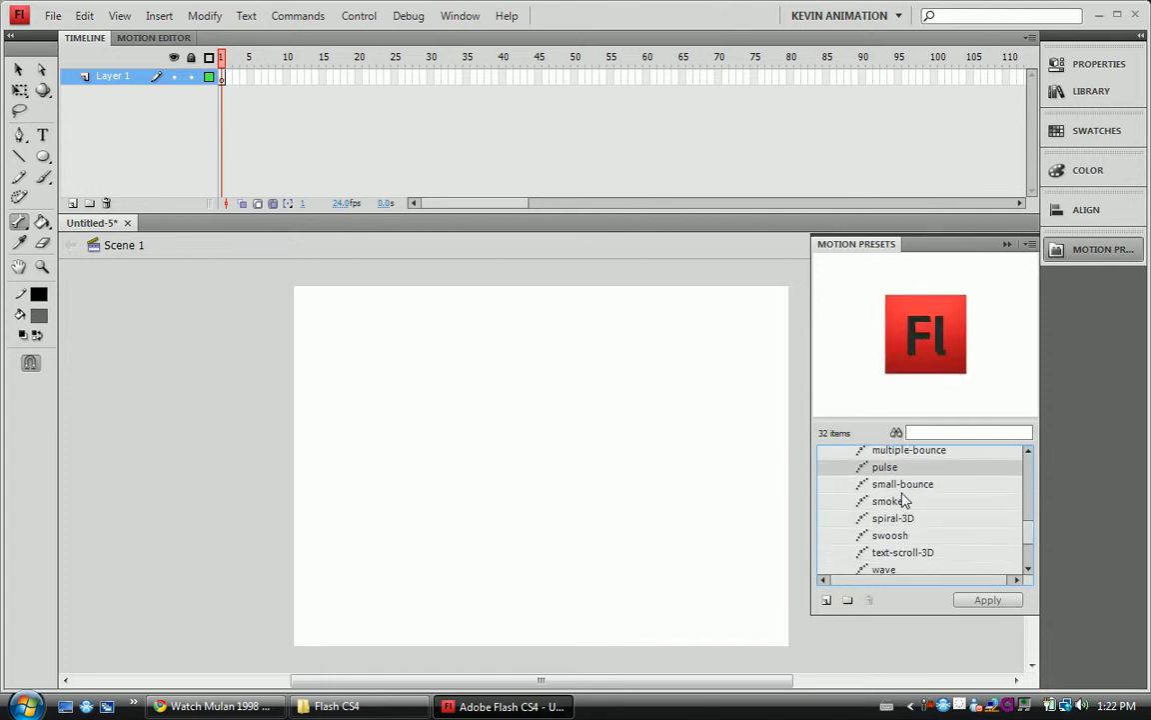
{"action": "left_click", "coordinate": [888, 500]}
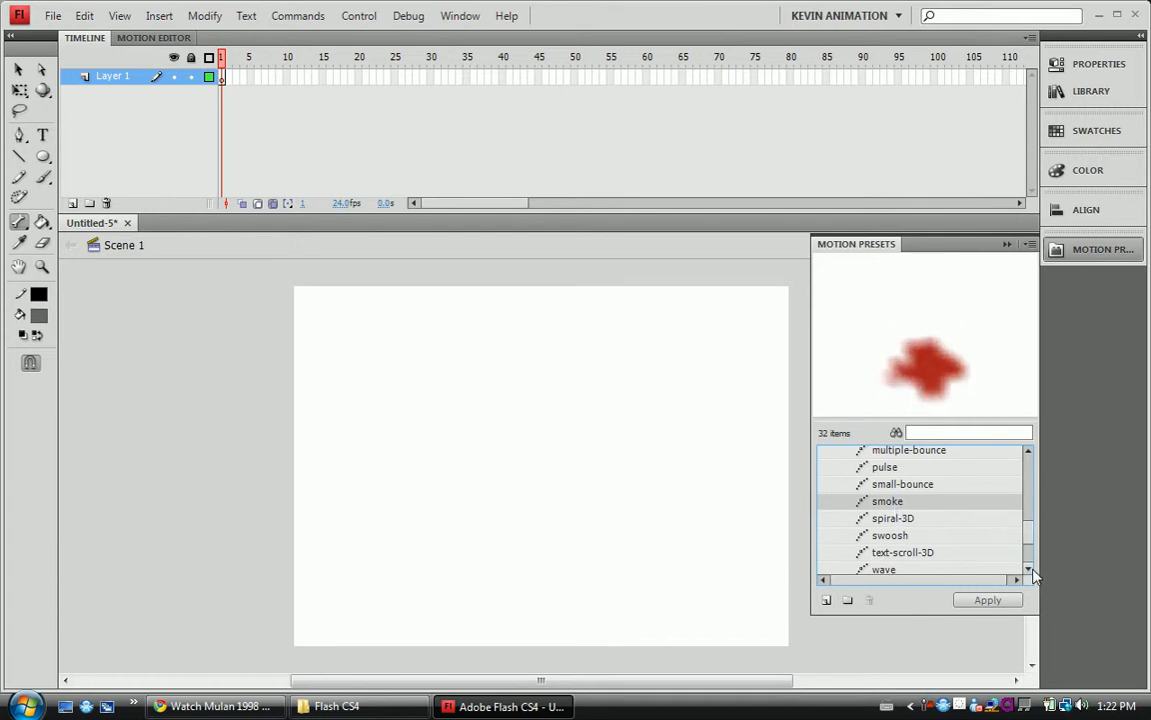
{"action": "scroll", "scroll_direction": "down", "scroll_amount": 3}
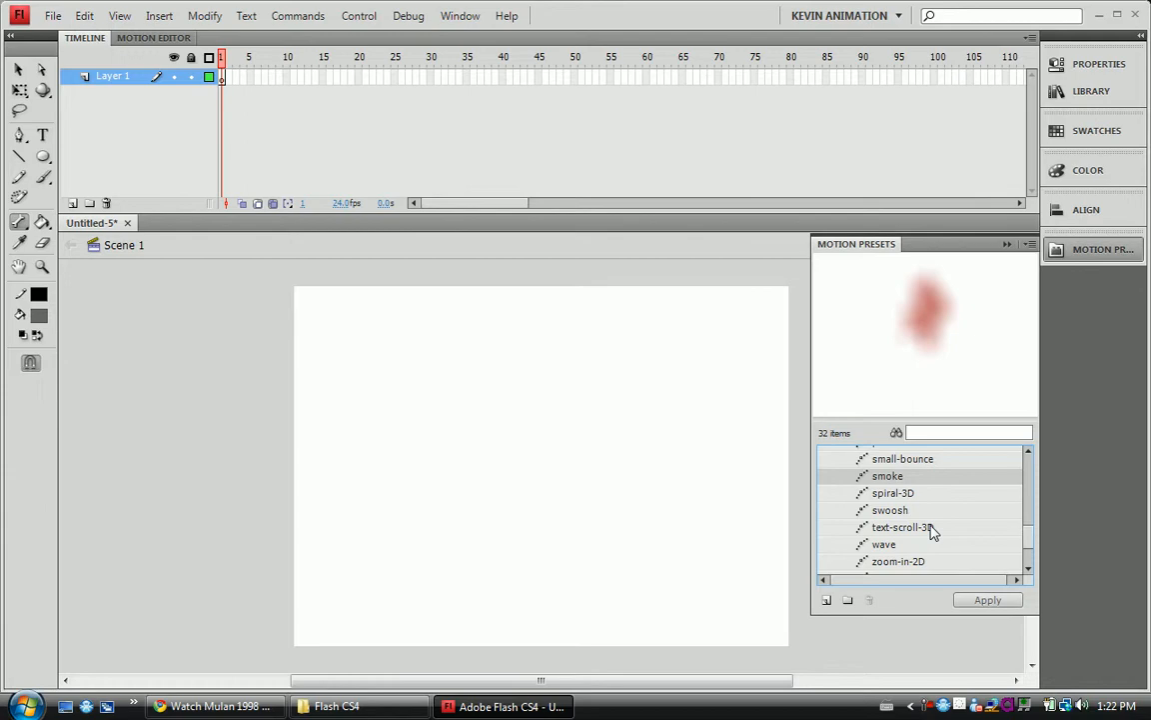
{"action": "left_click", "coordinate": [900, 527]}
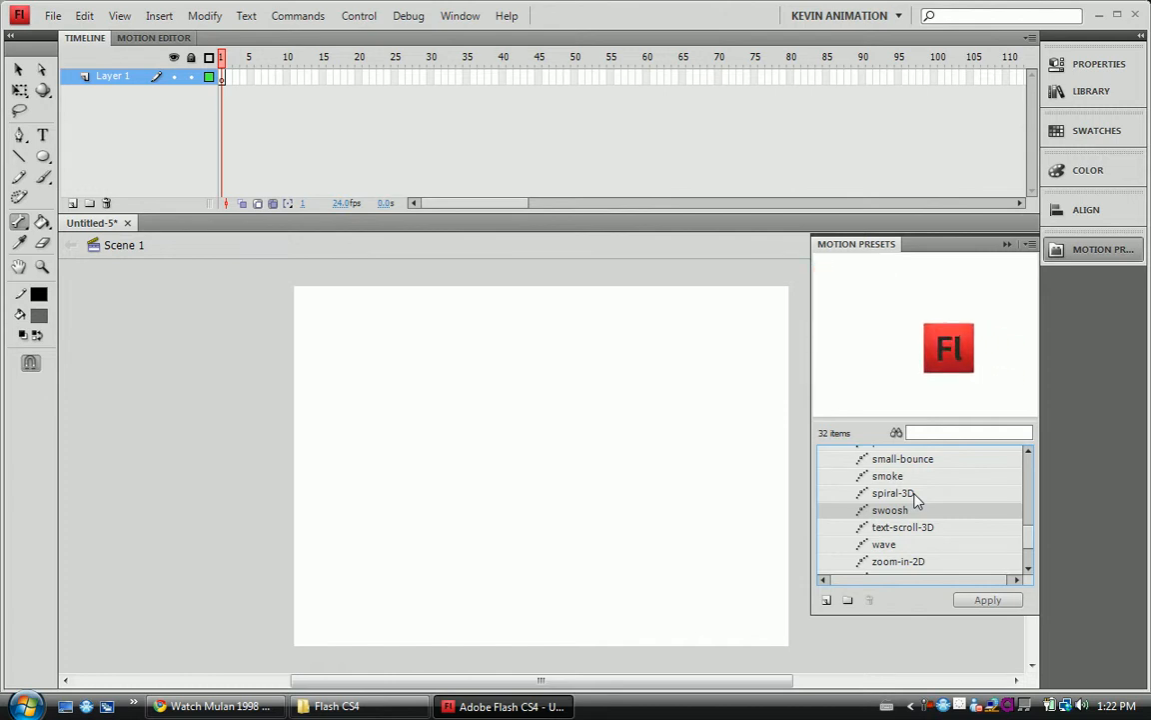
{"action": "left_click", "coordinate": [892, 492]}
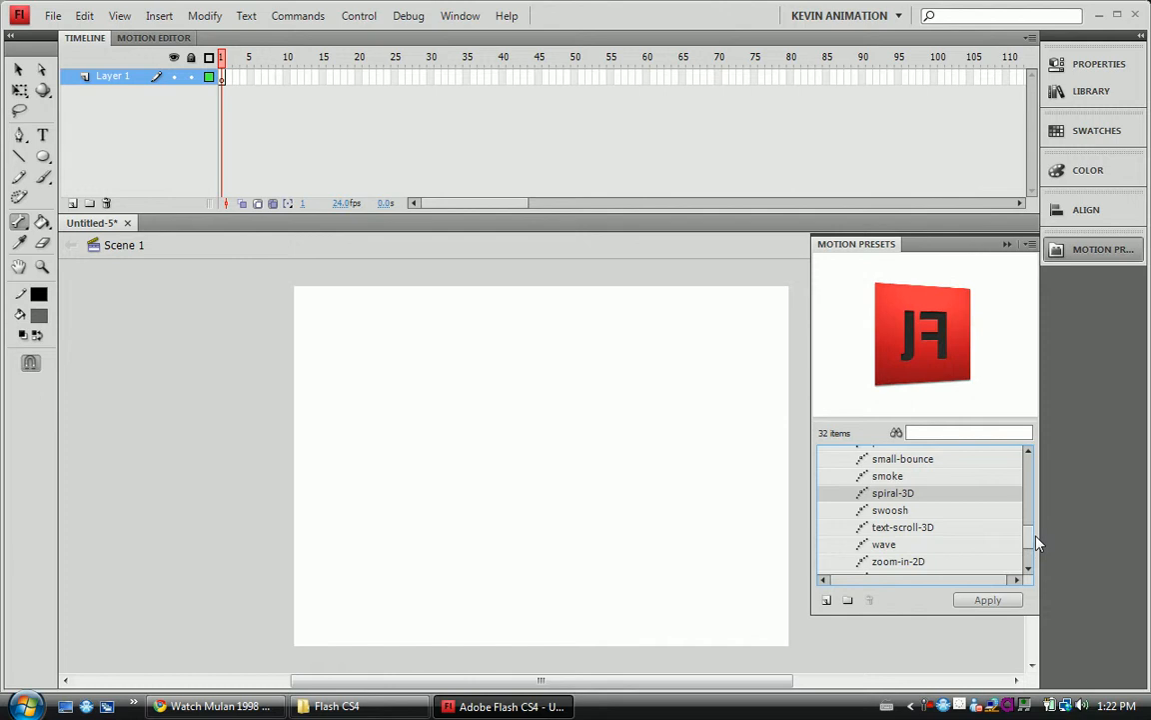
{"action": "scroll", "scroll_direction": "down", "scroll_amount": 3}
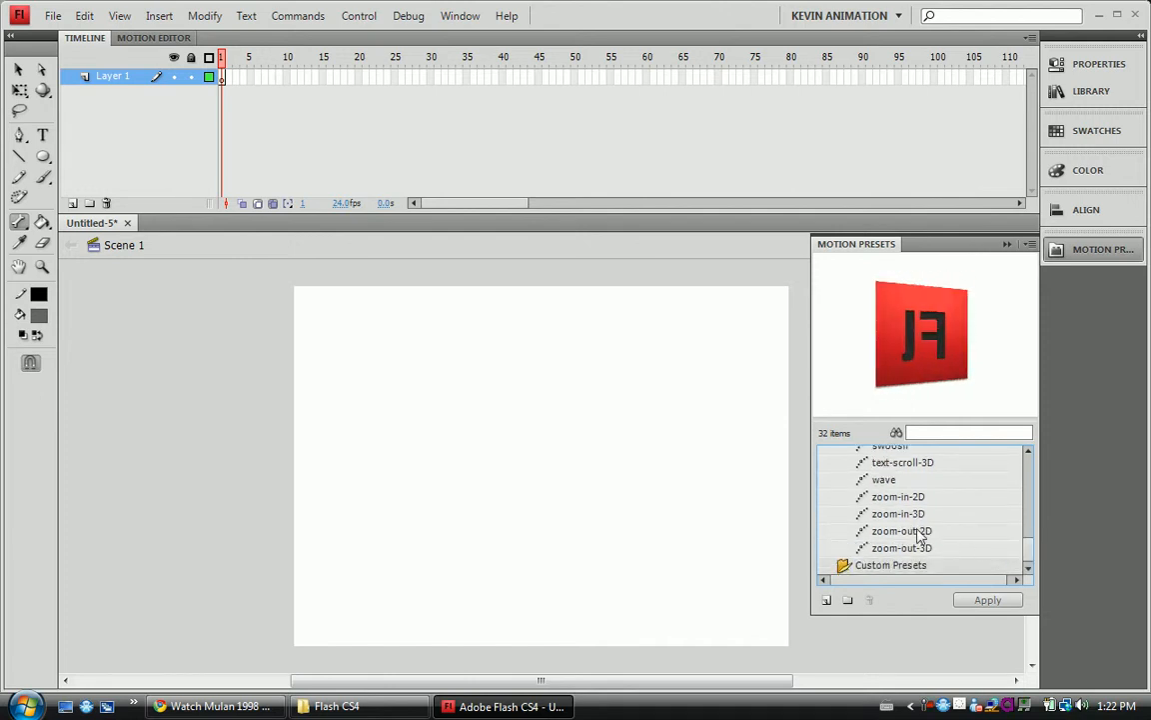
{"action": "left_click", "coordinate": [897, 513]}
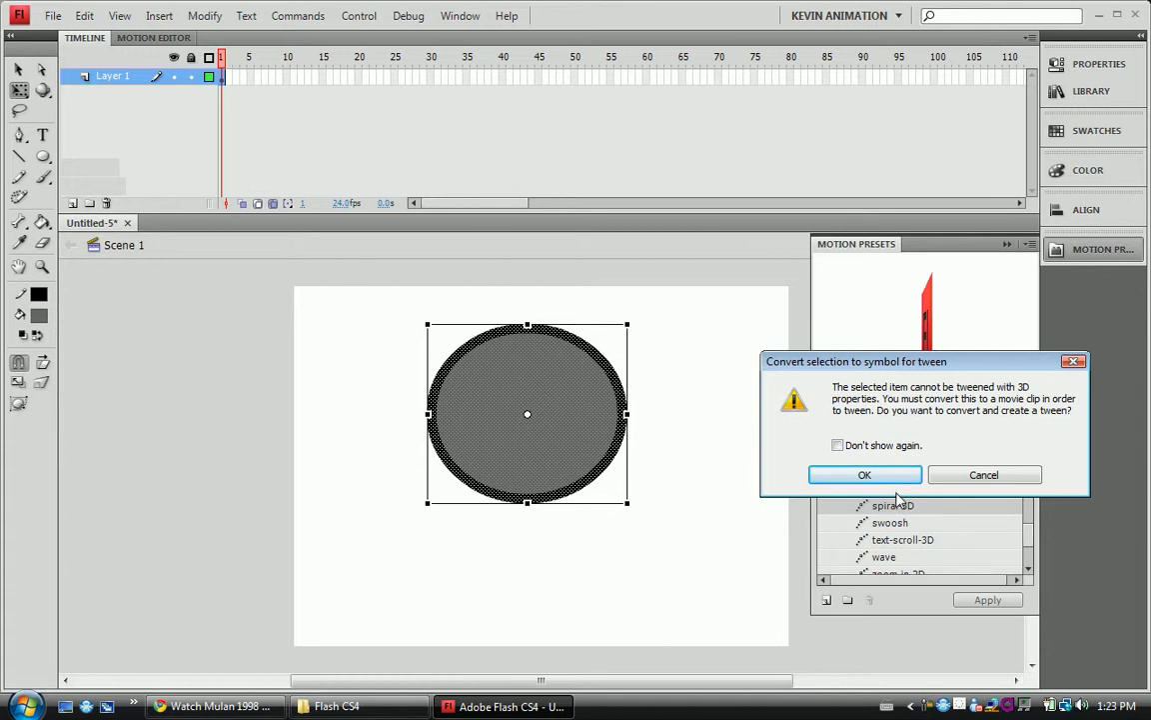
Accept converting the gray black-outlined circle into a movie clip for tweening.
{"action": "left_click", "coordinate": [864, 474]}
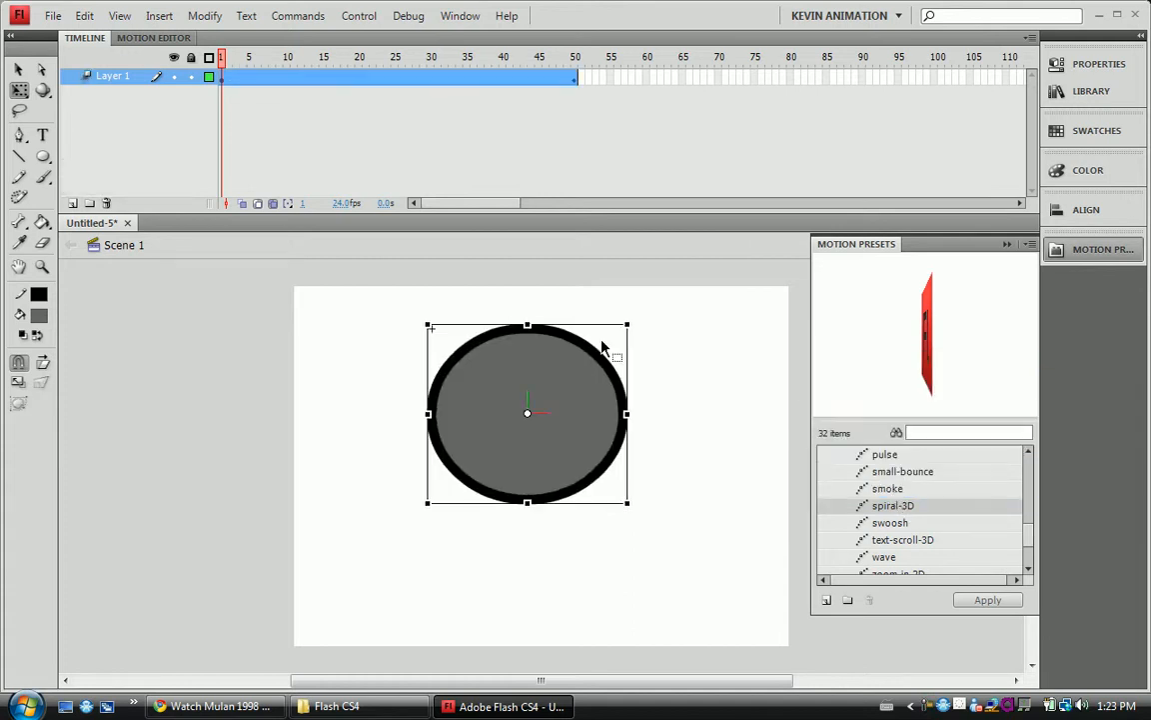
{"action": "mouse_move", "coordinate": [671, 400]}
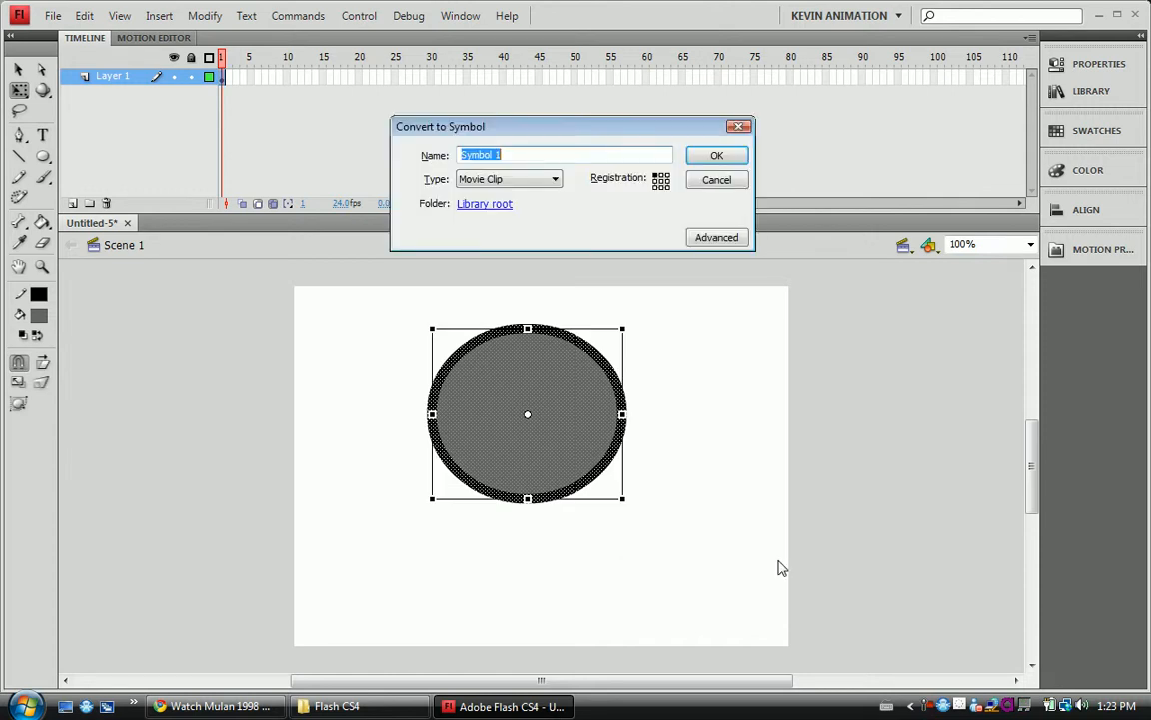
Convert the circle into a Movie Clip symbol named 'spin'.
{"action": "type", "text": "s"}
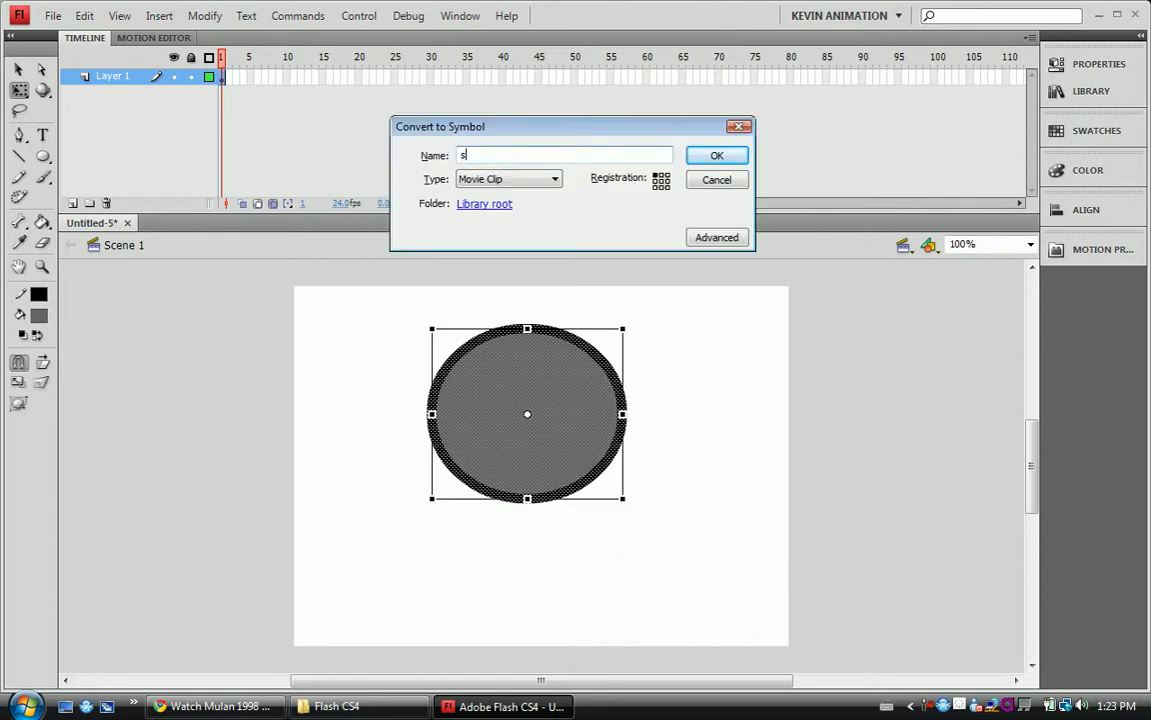
{"action": "type", "text": "pin"}
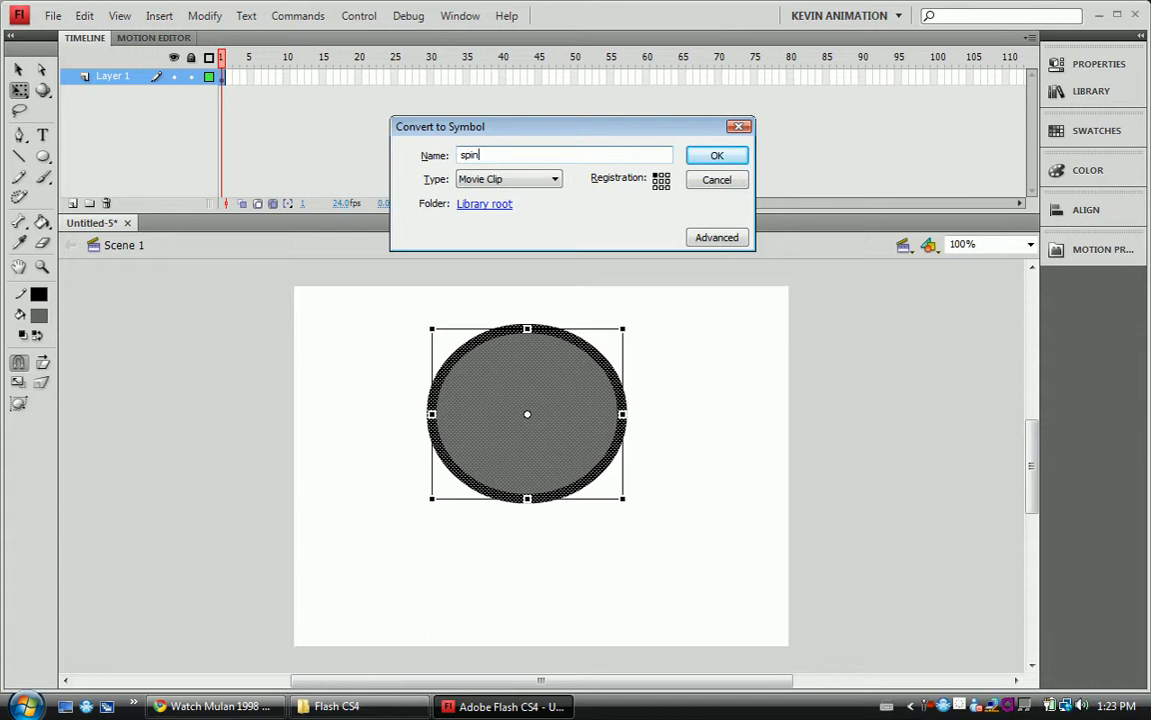
{"action": "left_click", "coordinate": [716, 155]}
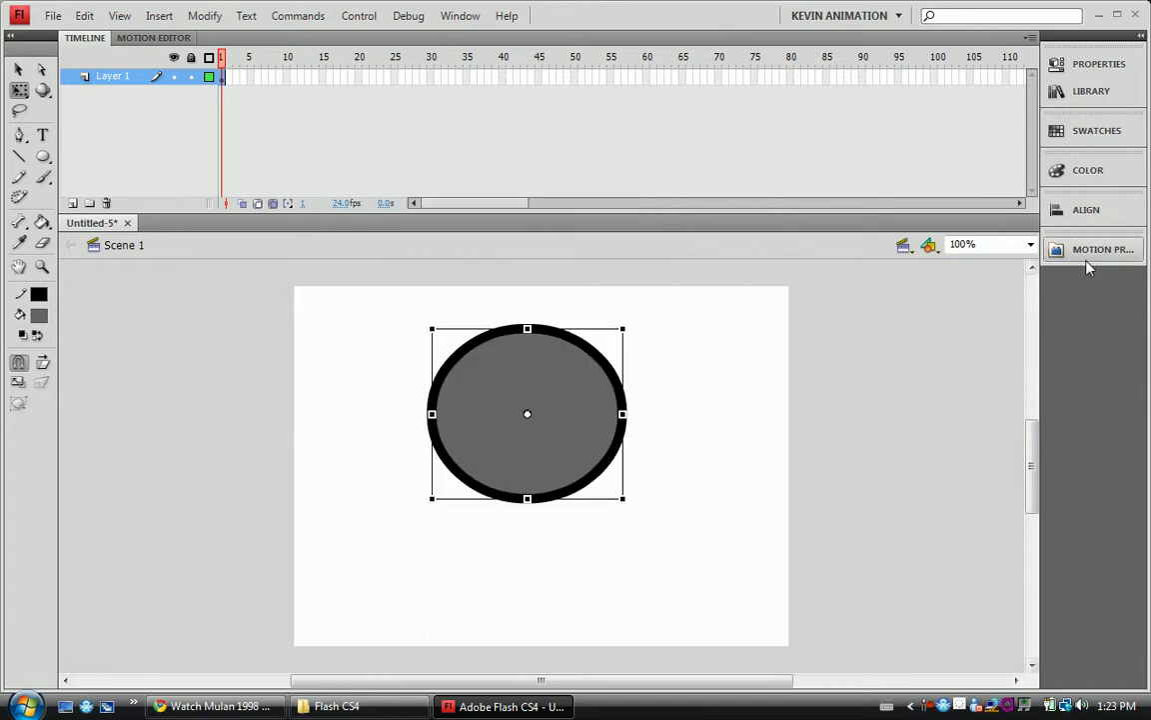
Apply the spiral-3D preset to the spin movie clip as a 50-frame tween.
{"action": "left_click", "coordinate": [1102, 249]}
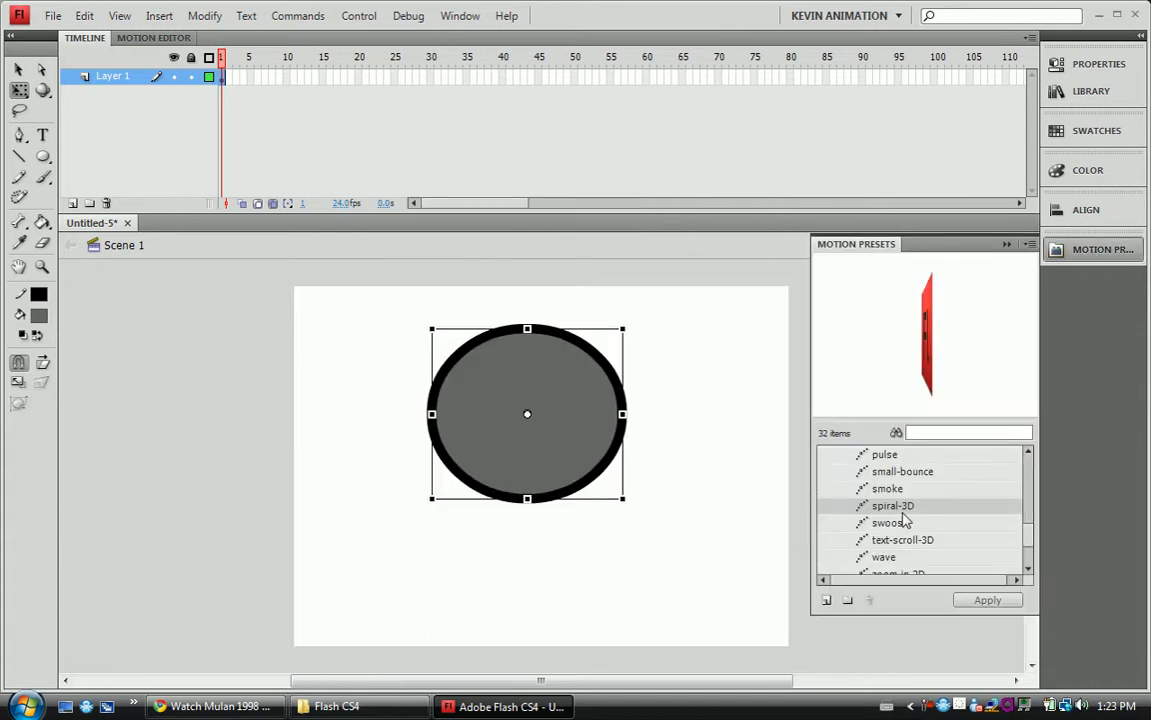
{"action": "left_click", "coordinate": [986, 599]}
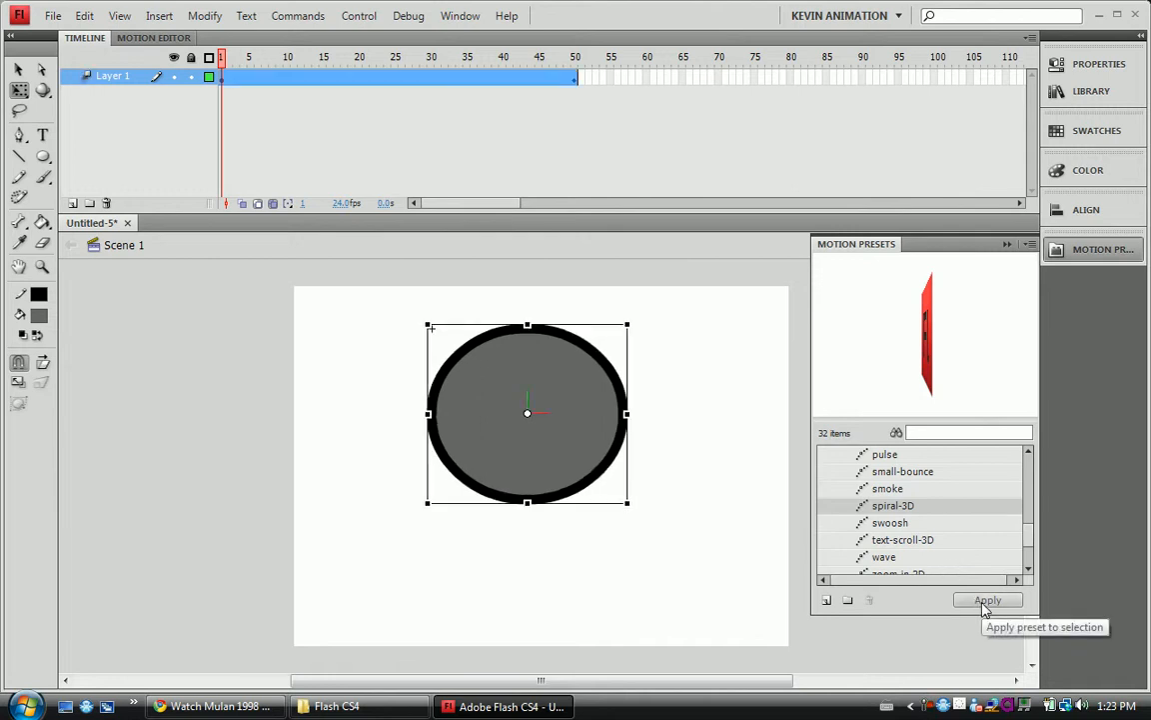
{"action": "left_click", "coordinate": [986, 600]}
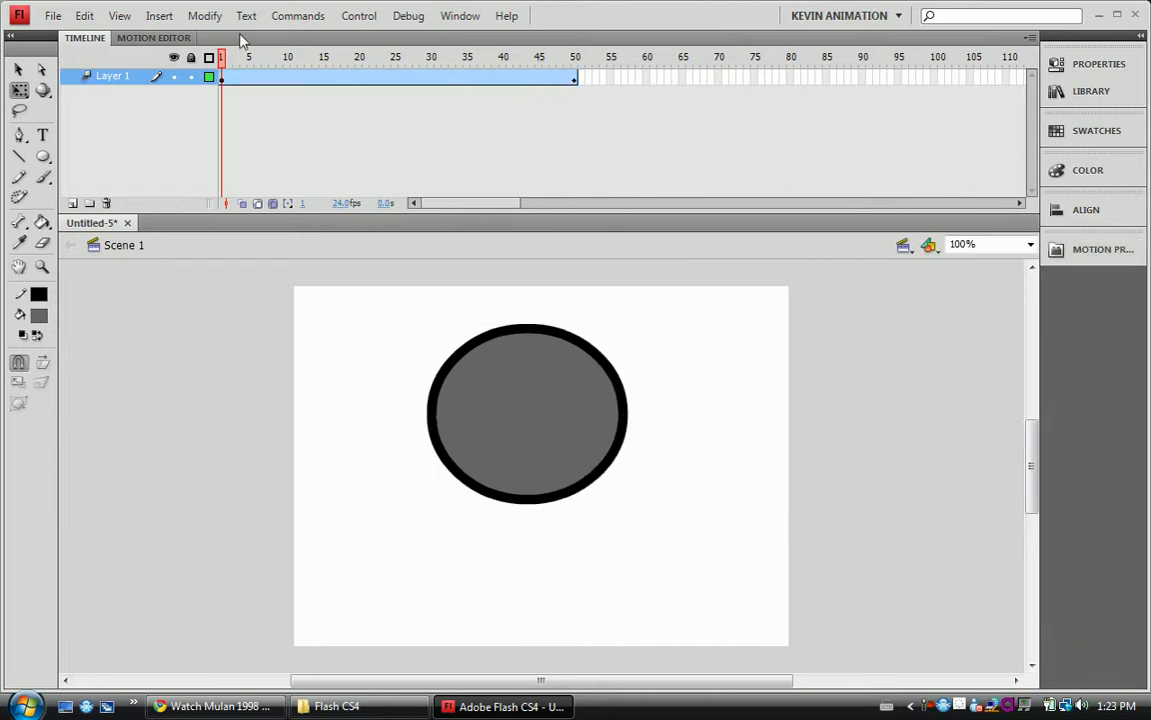
{"action": "left_click", "coordinate": [379, 56]}
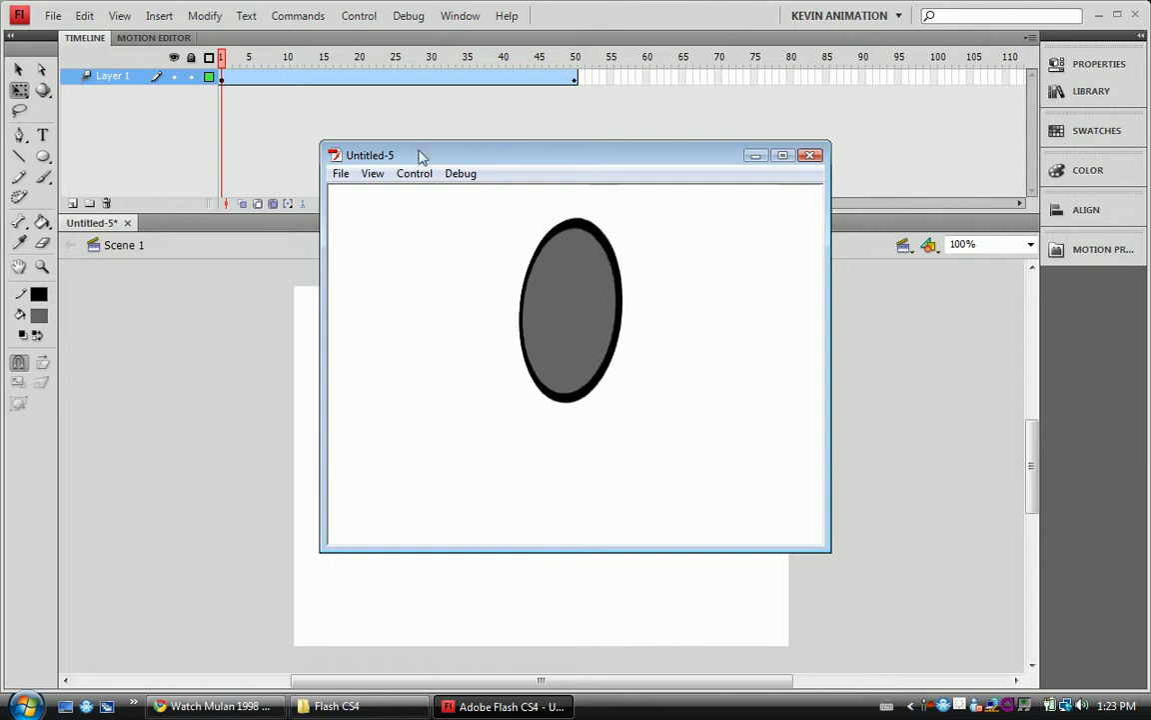
{"action": "left_click", "coordinate": [811, 155]}
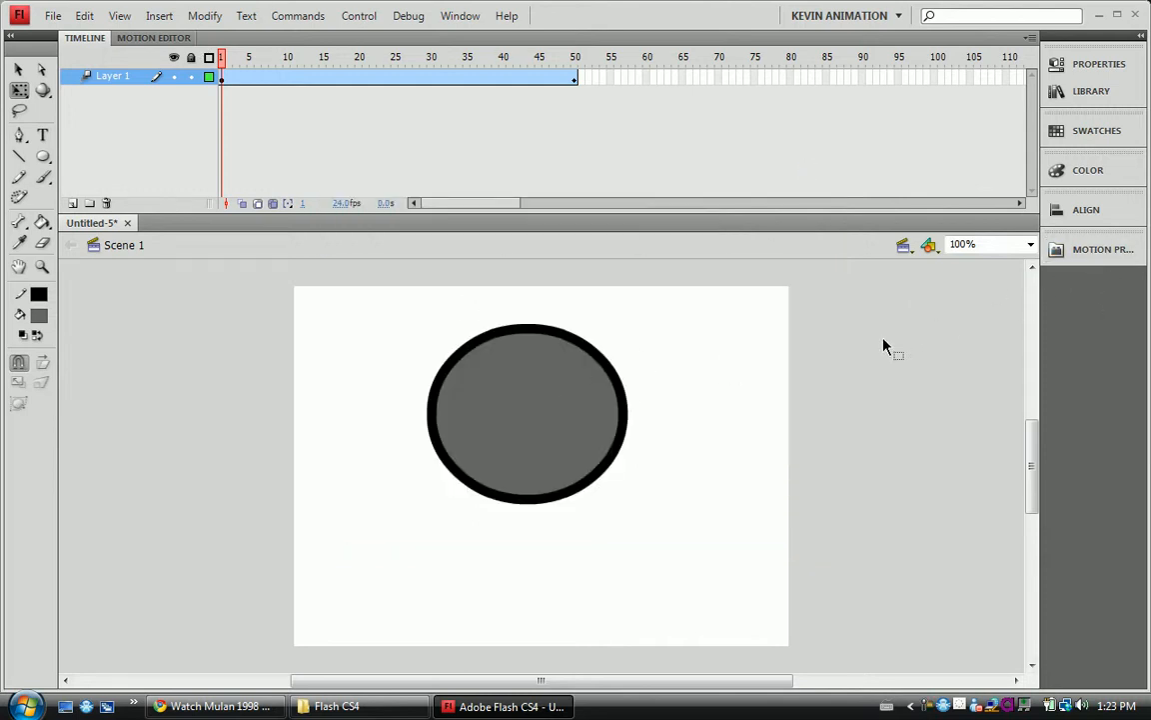
{"action": "mouse_move", "coordinate": [849, 341]}
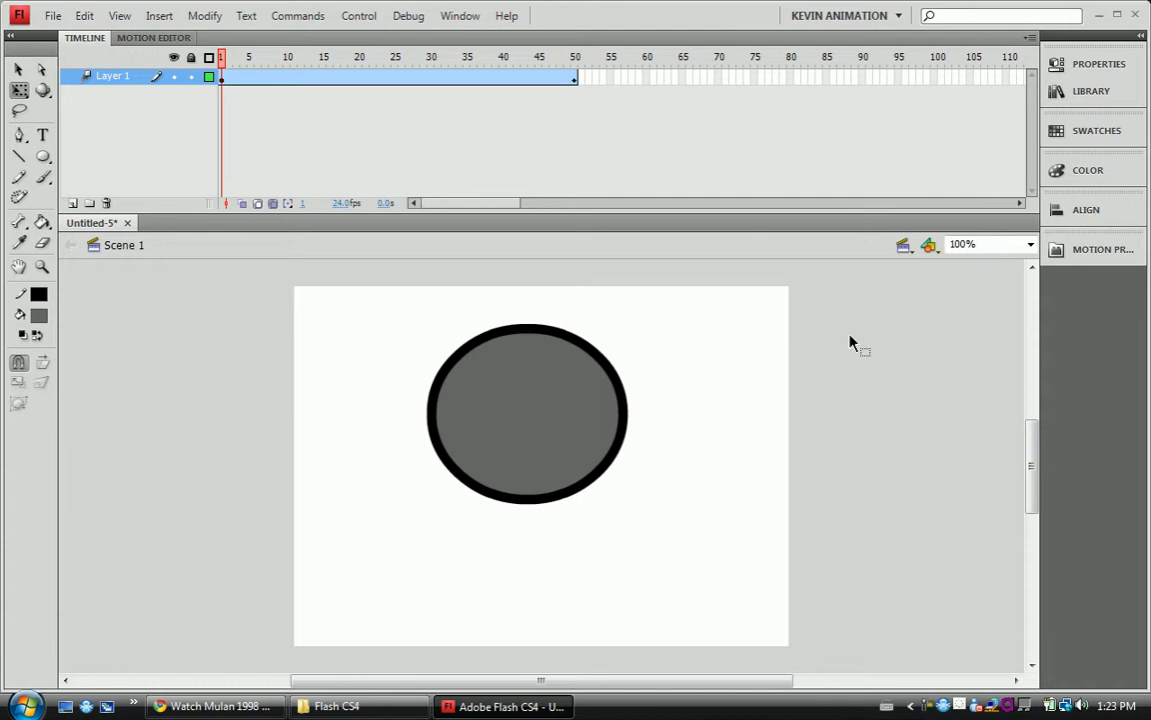